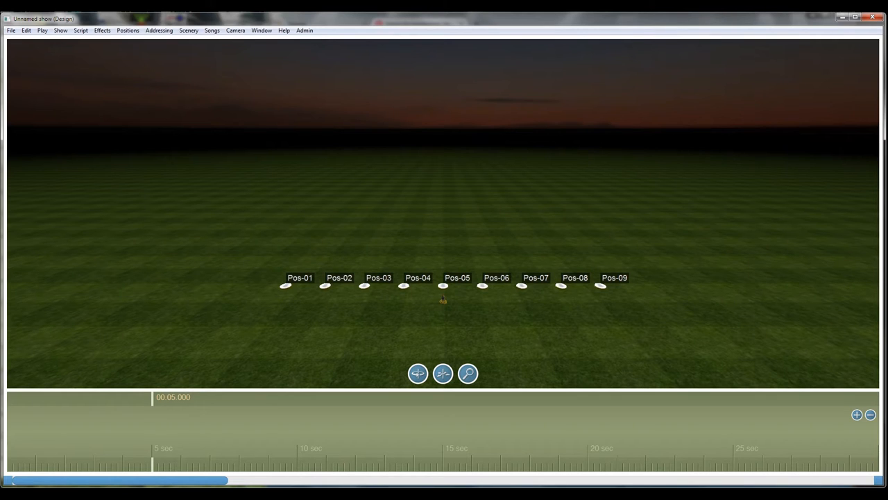
# Step: Choose Scenery > Models > Browse and download SketchUp models to reach the 3D Warehouse prompt
pyautogui.click(600, 286)
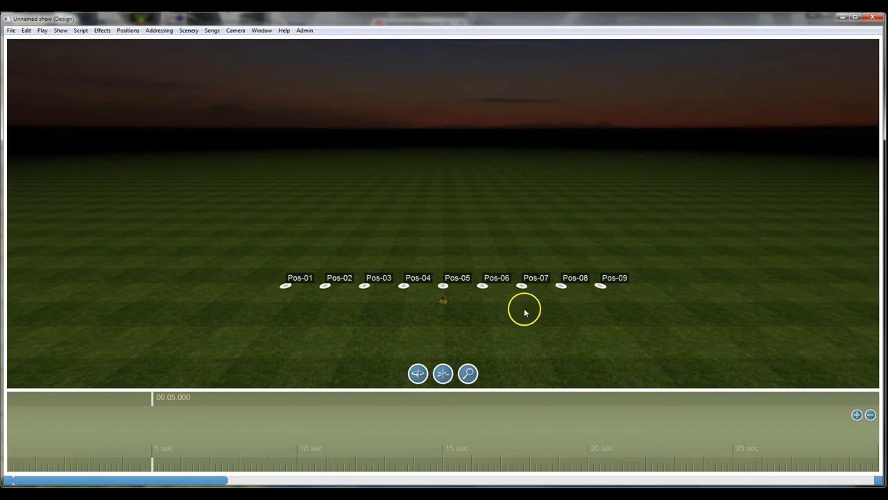
pyautogui.moveTo(523, 283)
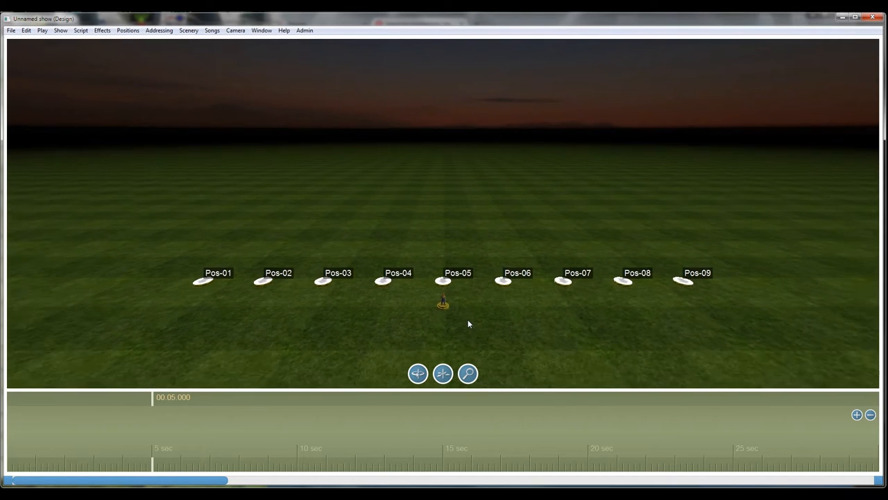
pyautogui.click(443, 373)
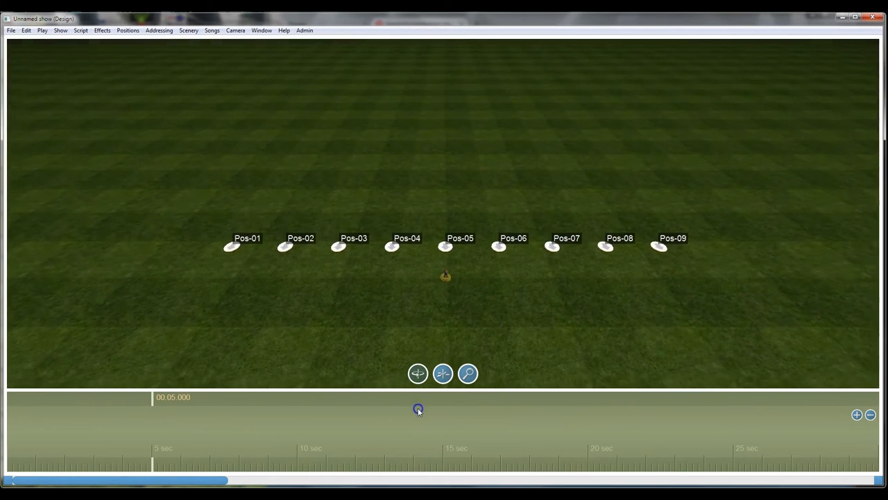
pyautogui.click(418, 373)
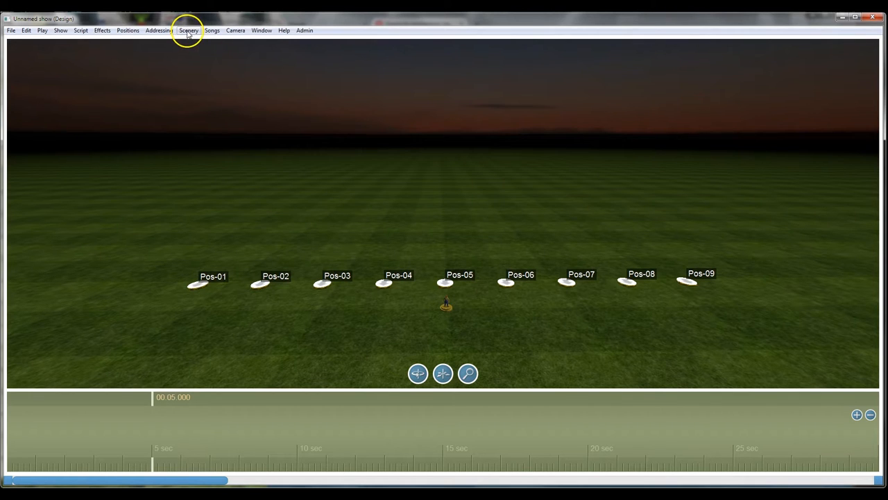
pyautogui.click(188, 30)
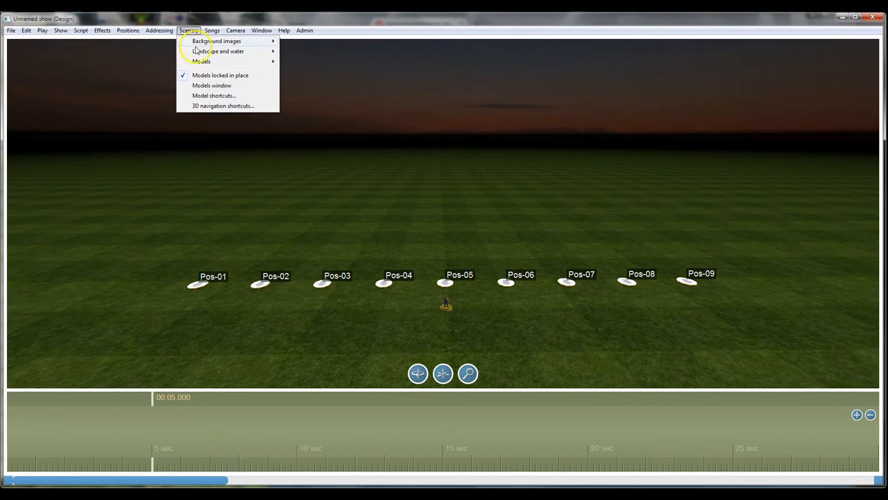
pyautogui.moveTo(212, 75)
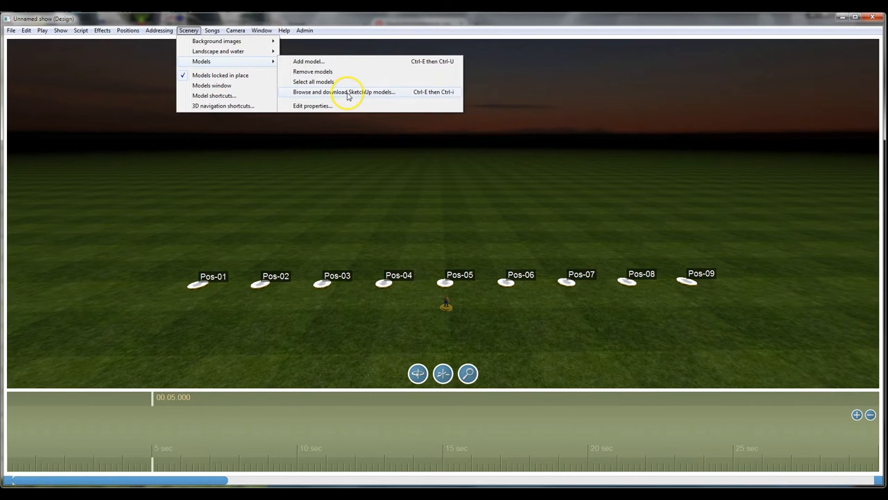
pyautogui.click(345, 92)
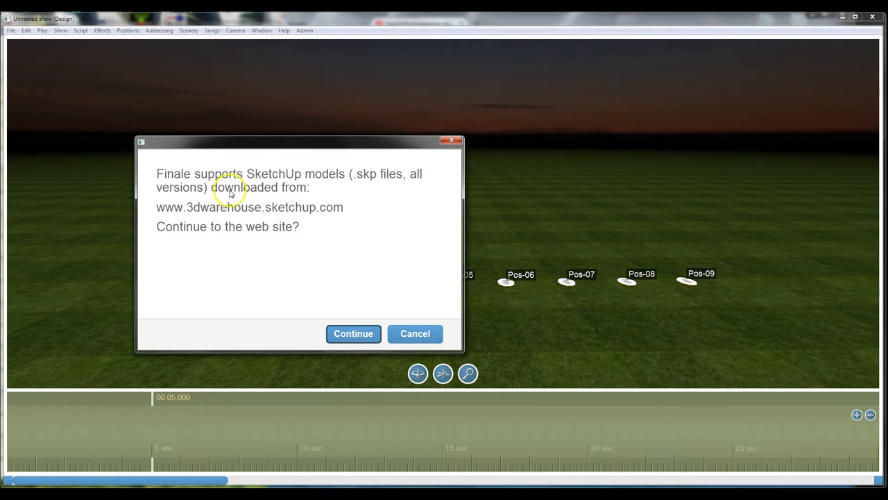
pyautogui.moveTo(350, 343)
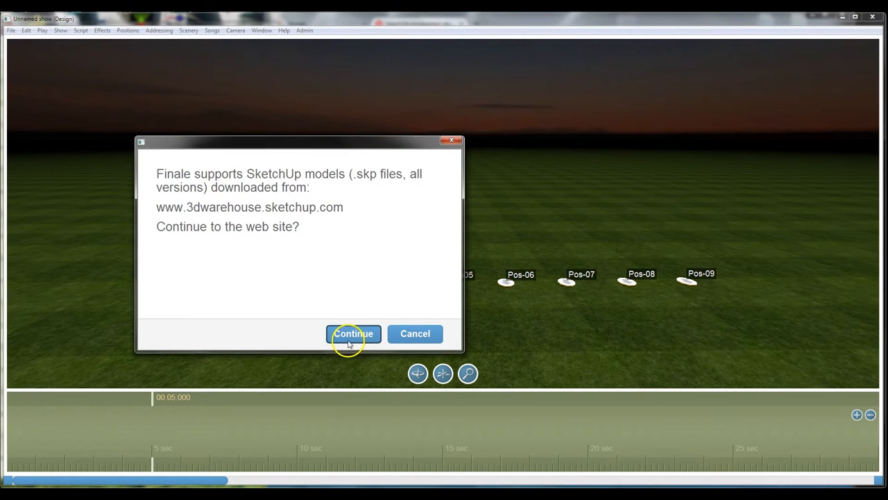
# Step: Continue to 3D Warehouse and search for 'twickenham stadium' models
pyautogui.click(352, 333)
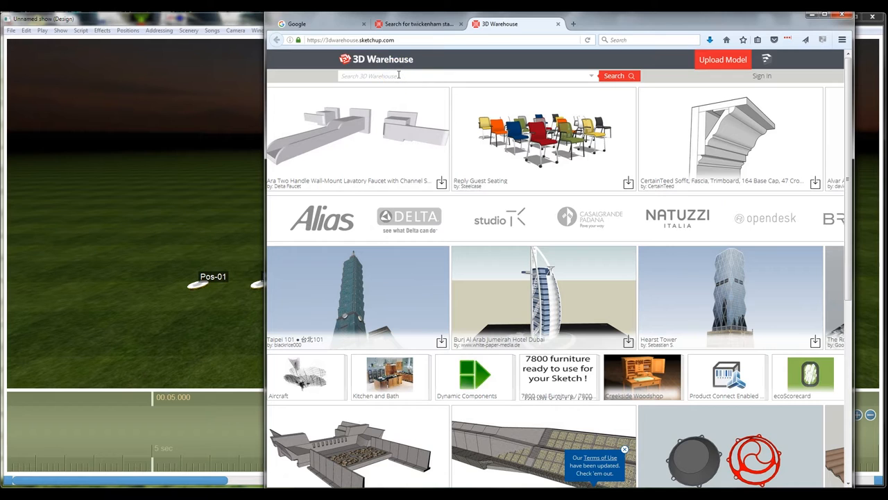
pyautogui.write('twic')
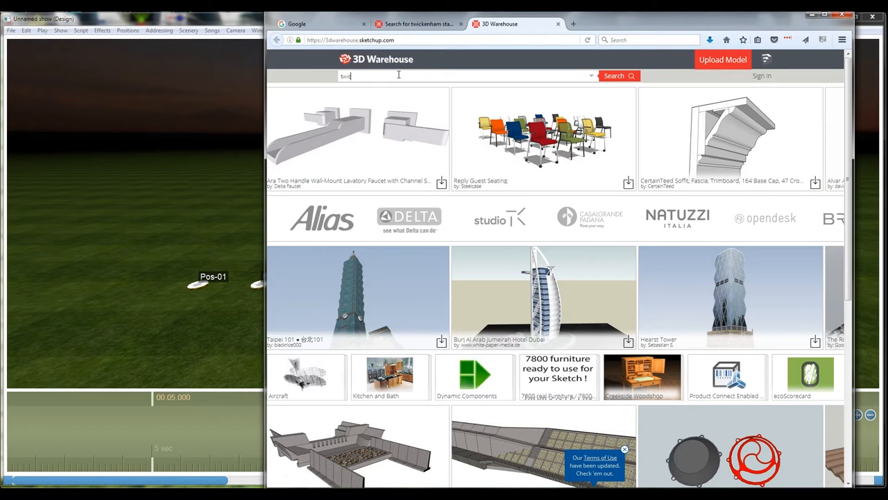
pyautogui.write('wickenham')
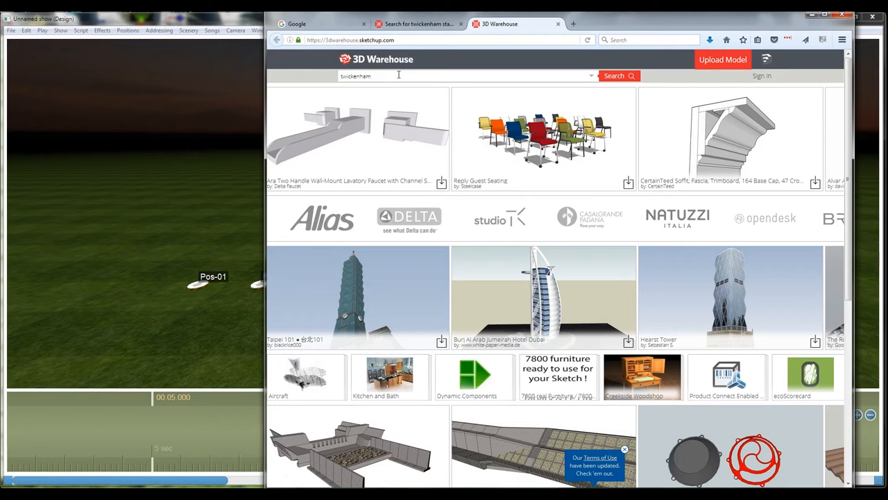
pyautogui.write('stadium')
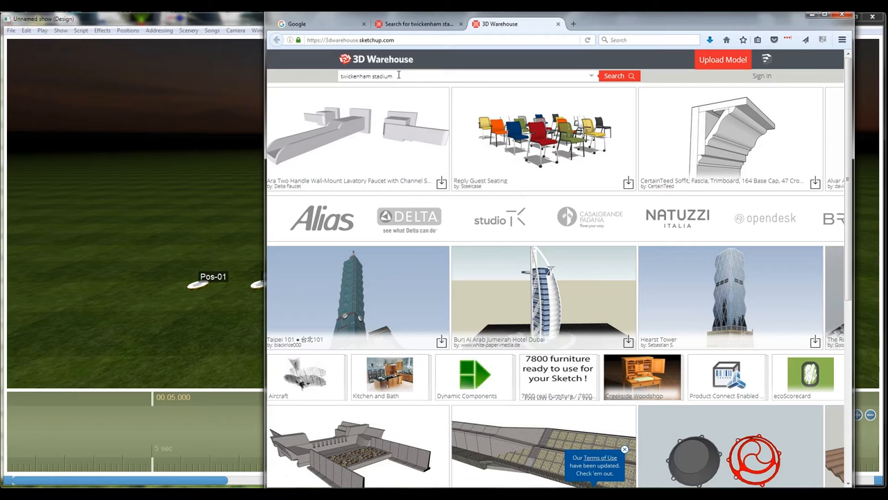
pyautogui.click(613, 75)
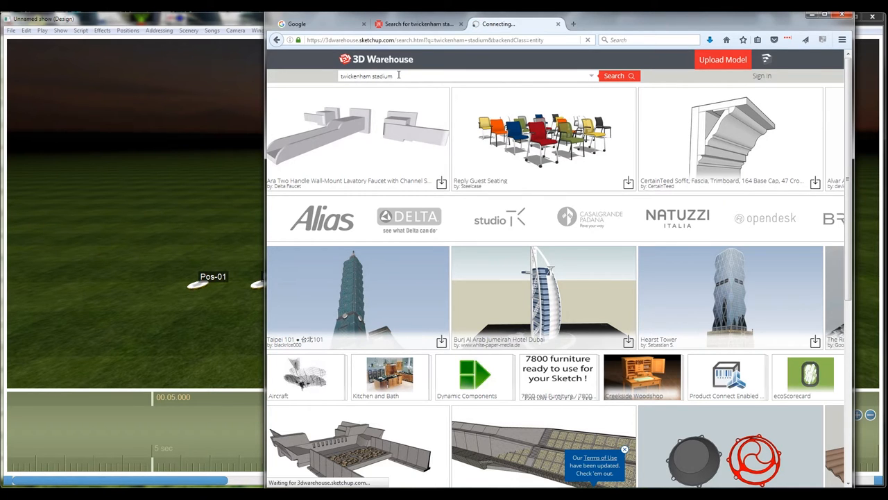
pyautogui.click(618, 76)
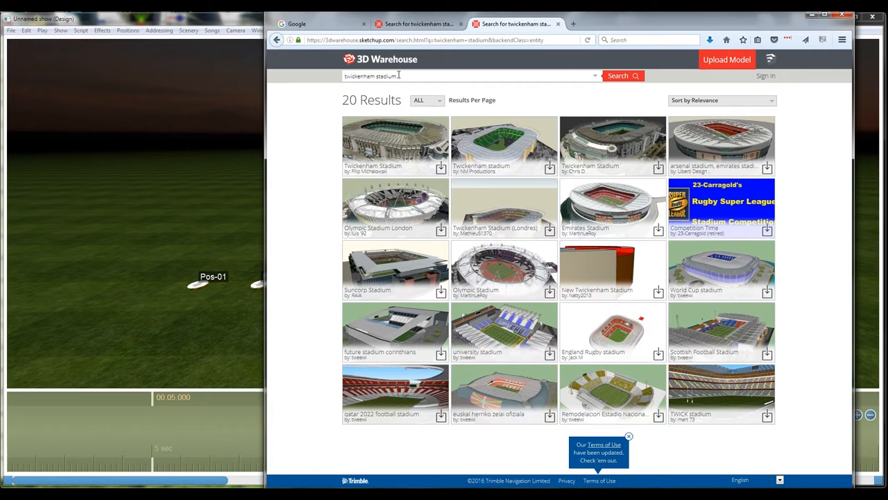
pyautogui.moveTo(303, 115)
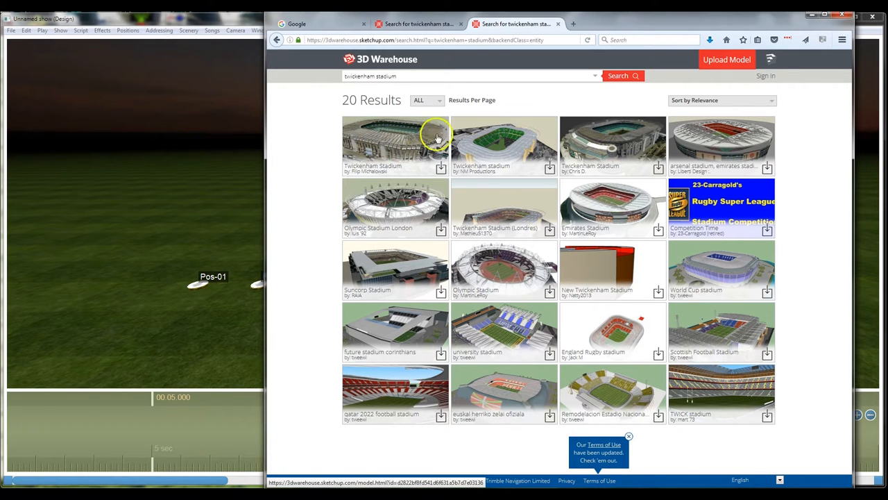
pyautogui.moveTo(441, 169)
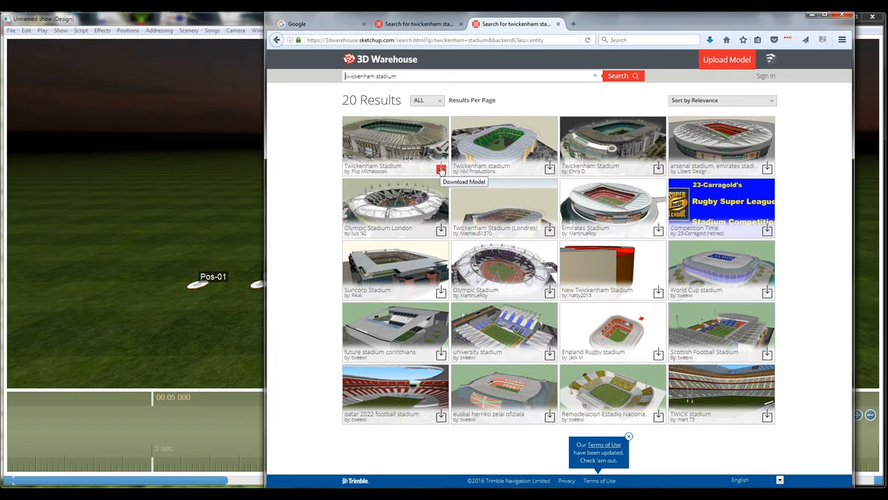
pyautogui.moveTo(447, 131)
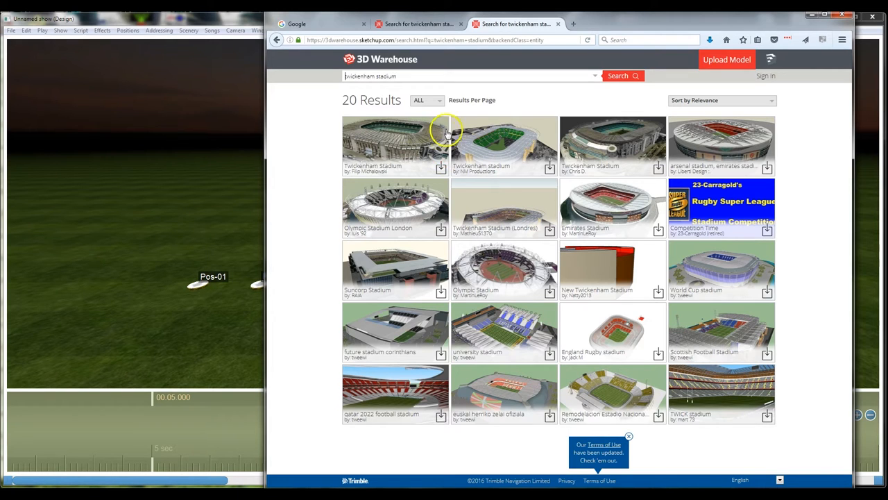
pyautogui.moveTo(440, 168)
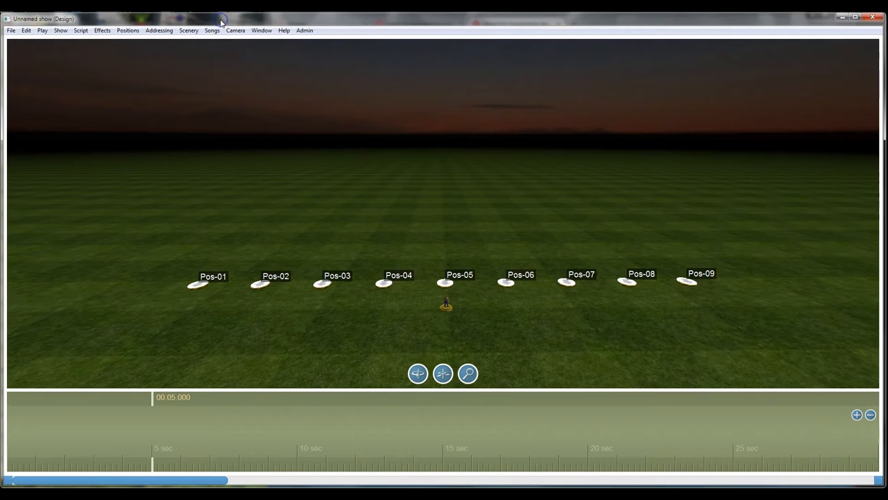
# Step: Add the downloaded Twickenham Stadium .skp file as a model, accepting the large-file warning
pyautogui.click(188, 30)
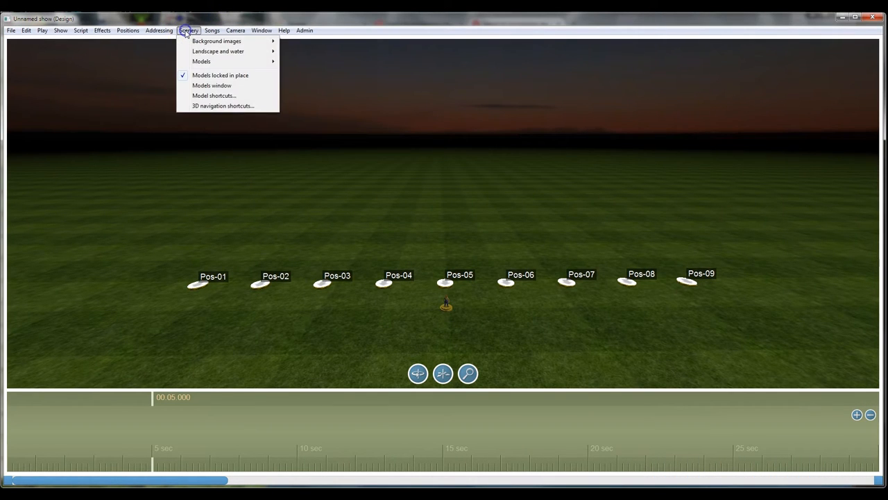
pyautogui.moveTo(202, 61)
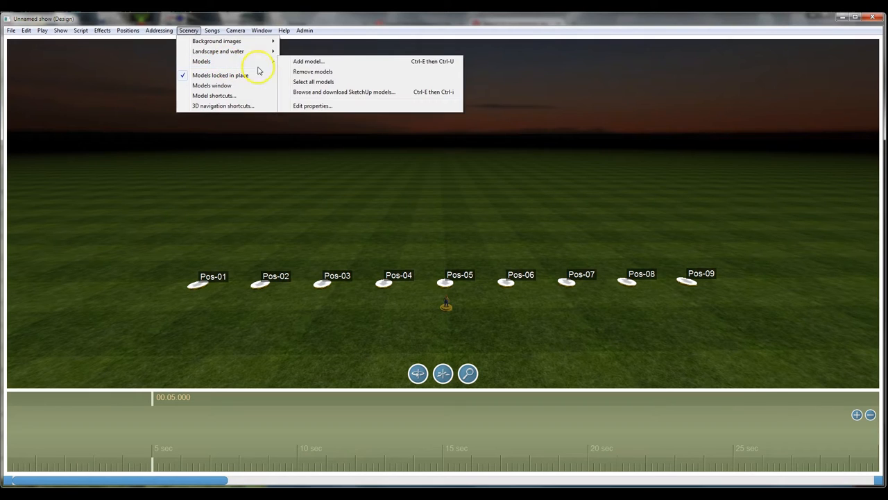
pyautogui.click(308, 61)
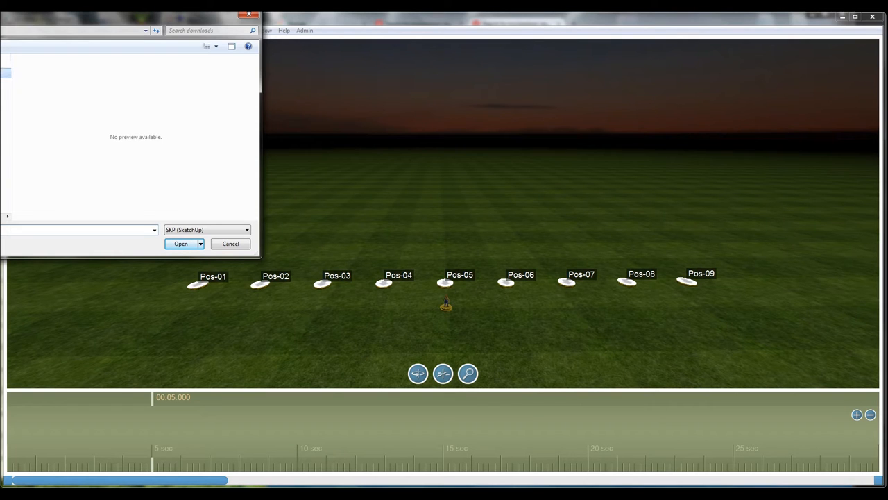
pyautogui.click(180, 243)
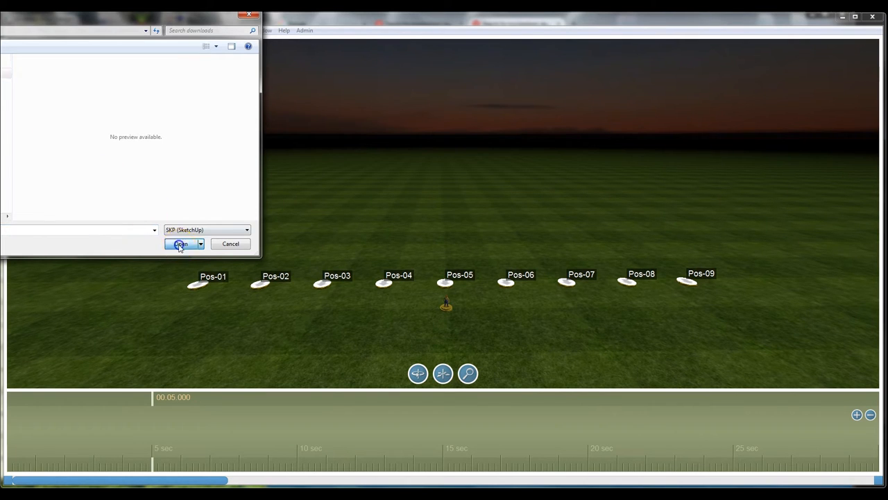
pyautogui.click(180, 243)
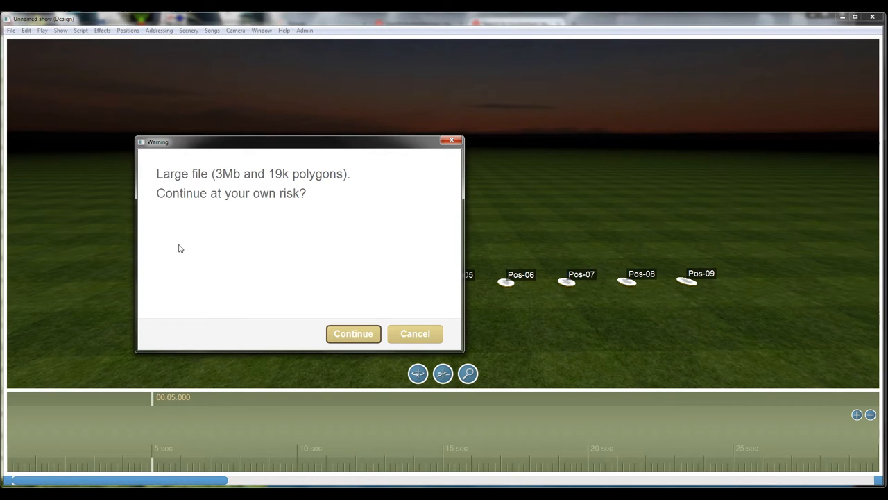
pyautogui.click(353, 333)
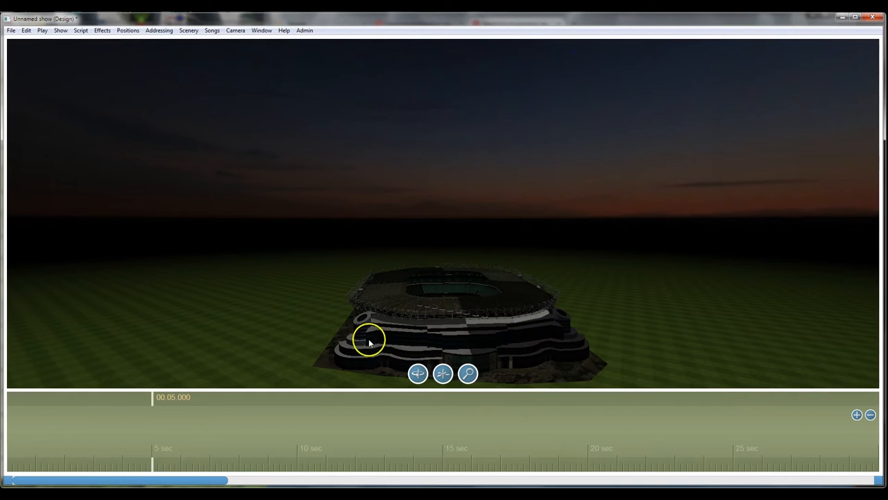
pyautogui.moveTo(424, 365)
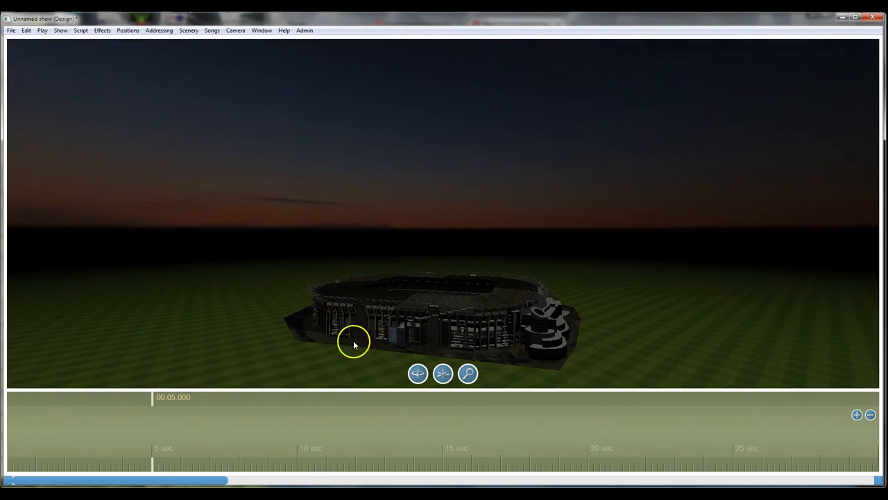
pyautogui.moveTo(538, 340)
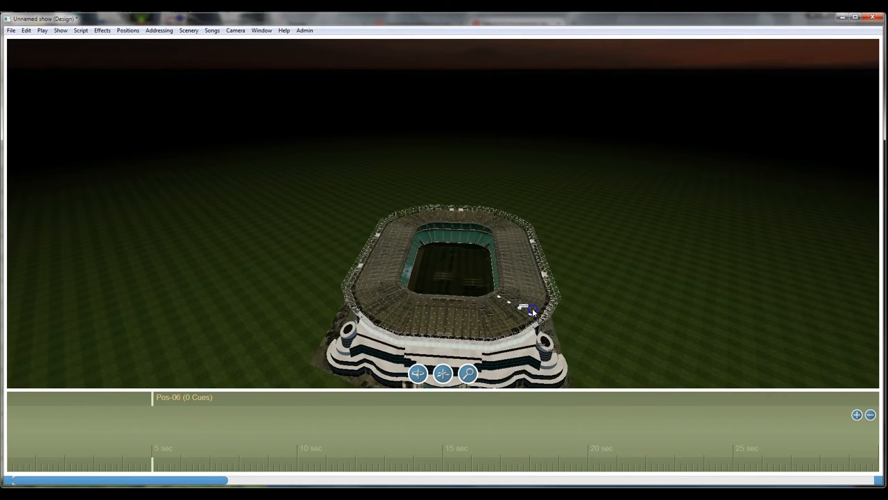
# Step: Drag the Pos-01 to Pos-09 markers from the grass onto the stadium roof rim
pyautogui.moveTo(530, 309); pyautogui.dragTo(616, 365)
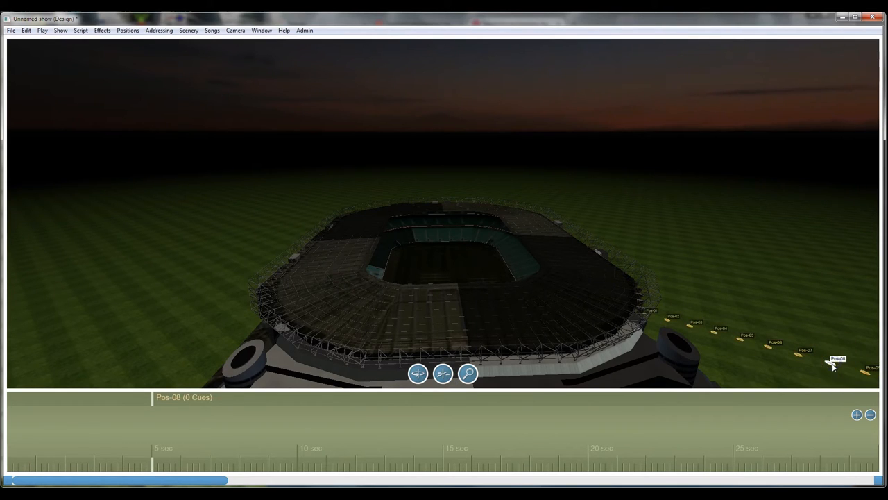
pyautogui.click(805, 350)
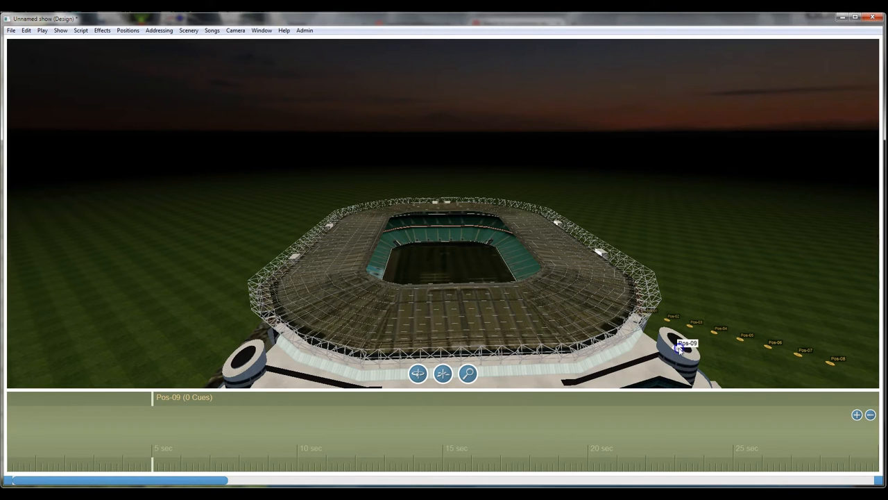
pyautogui.moveTo(687, 347); pyautogui.dragTo(621, 349)
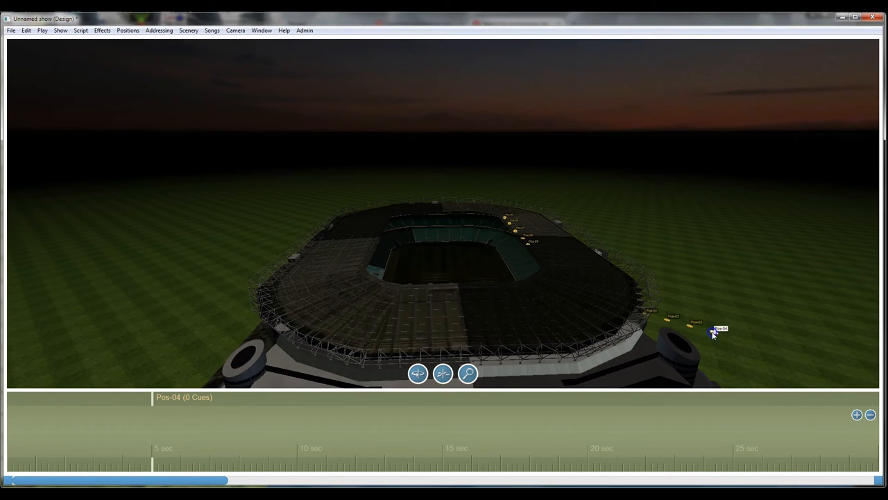
pyautogui.click(696, 322)
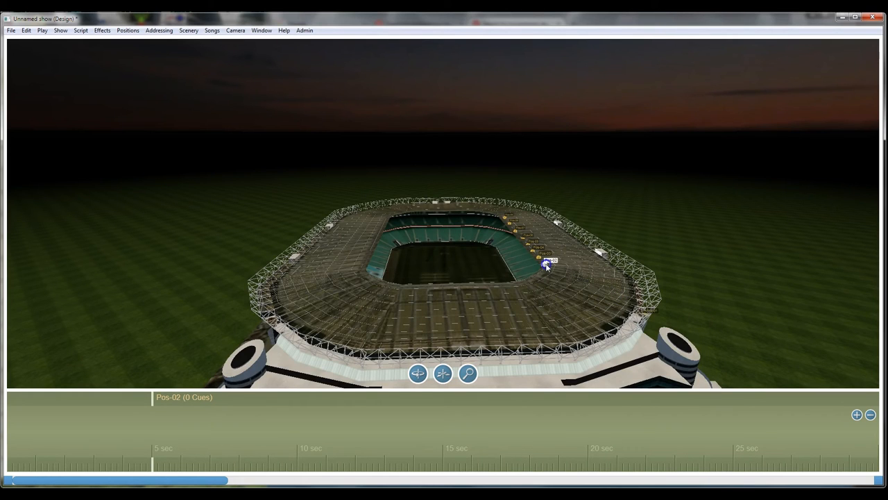
pyautogui.moveTo(547, 265); pyautogui.dragTo(647, 314)
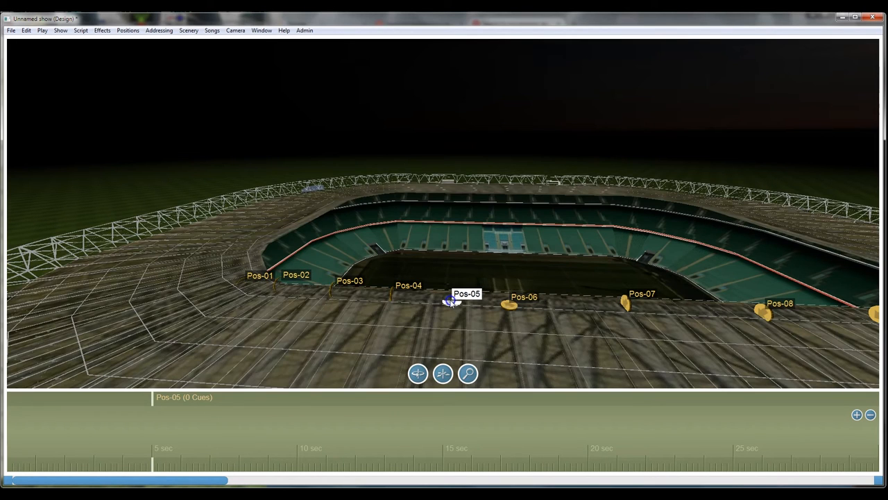
# Step: Refine Pos-01, 02, 05, 06, 07 and 09 so all nine are spaced along the roof edge
pyautogui.click(373, 293)
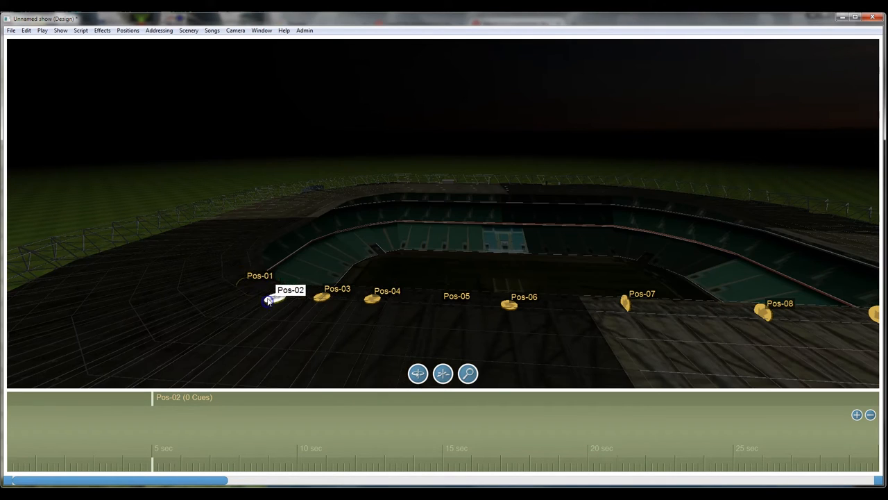
pyautogui.click(260, 275)
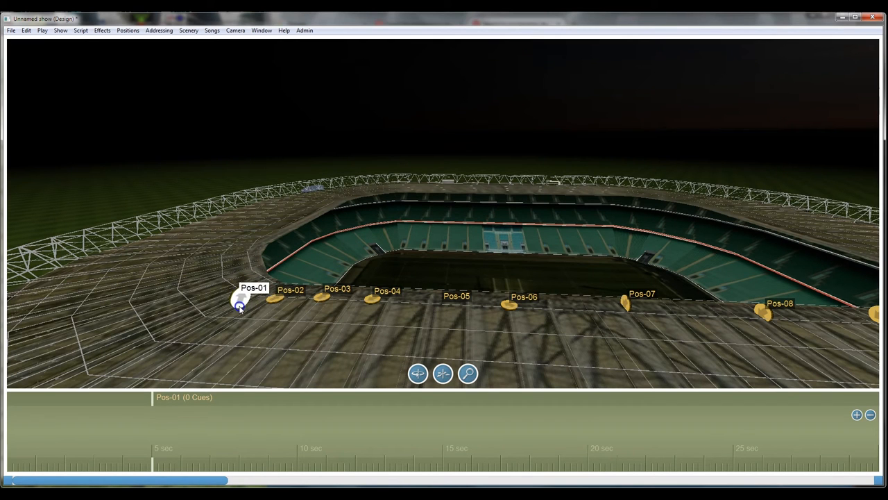
pyautogui.click(417, 373)
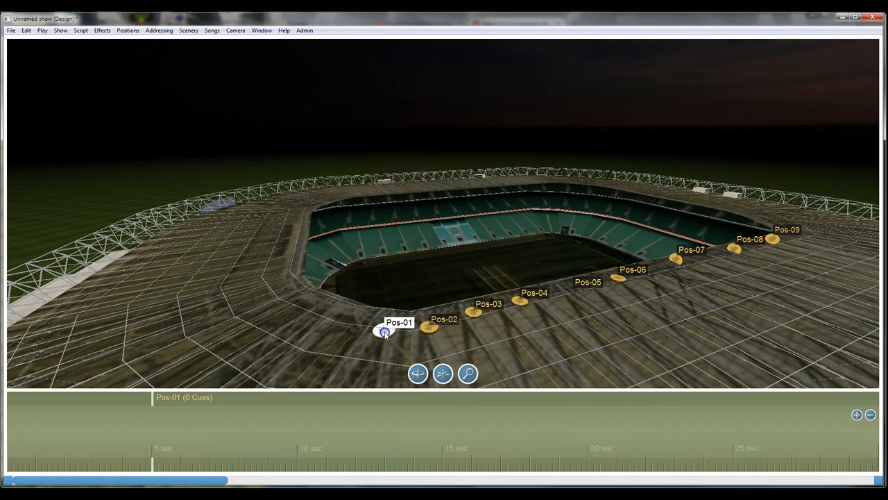
pyautogui.click(678, 258)
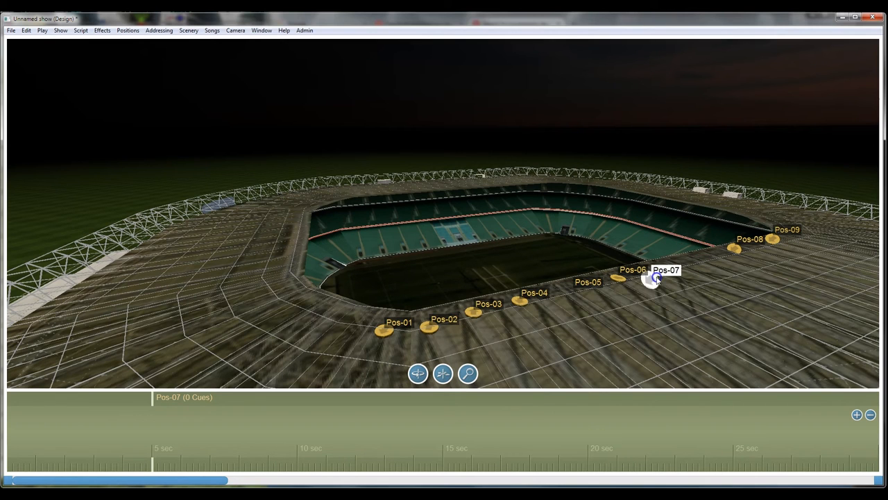
pyautogui.click(417, 373)
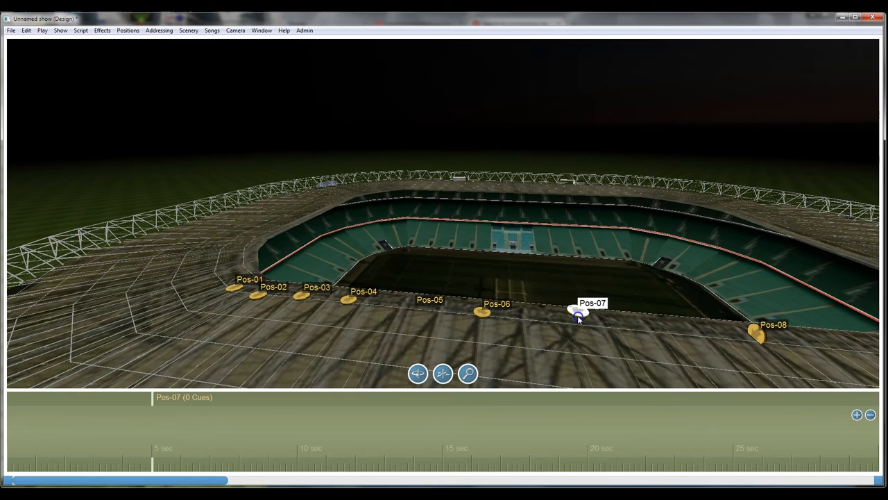
pyautogui.moveTo(578, 316); pyautogui.dragTo(531, 319)
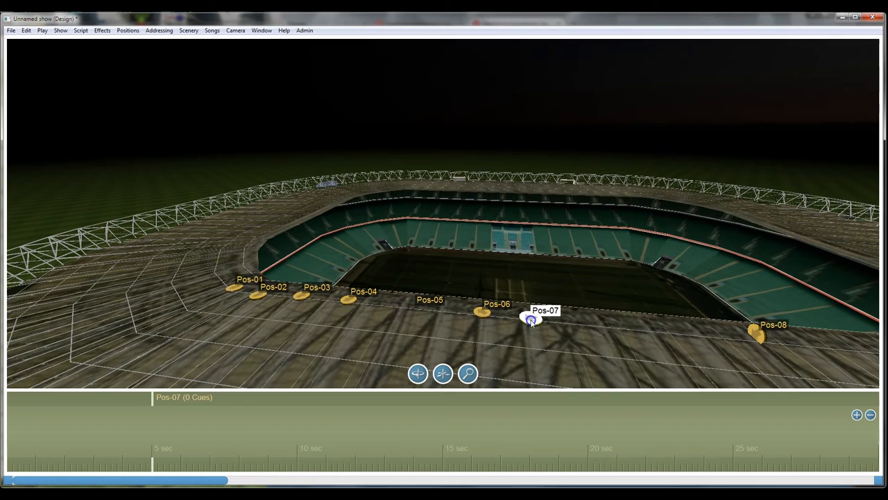
pyautogui.click(655, 327)
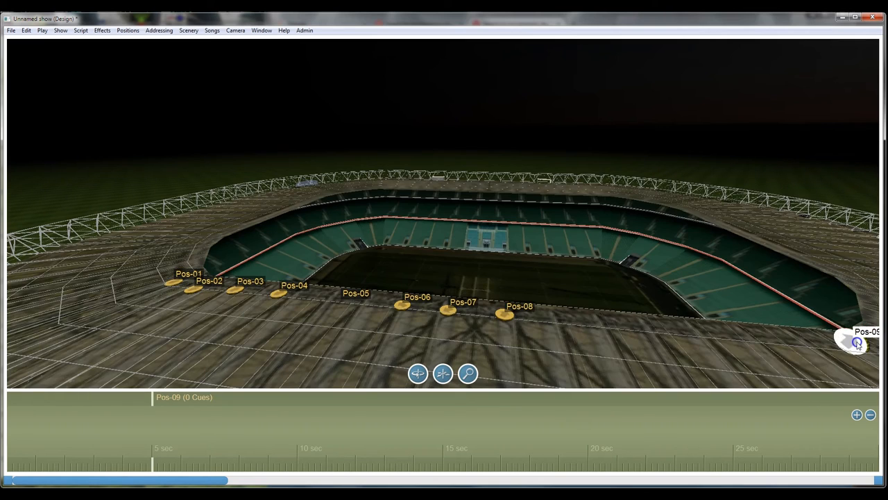
pyautogui.click(714, 326)
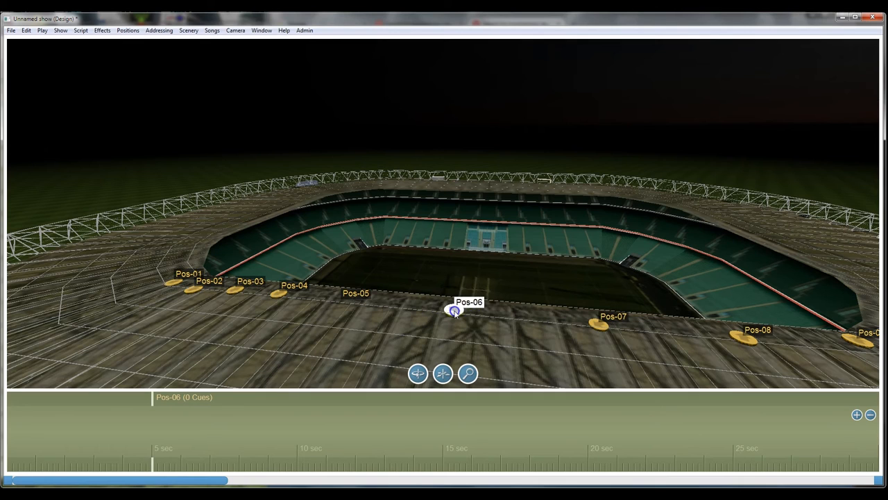
pyautogui.click(356, 293)
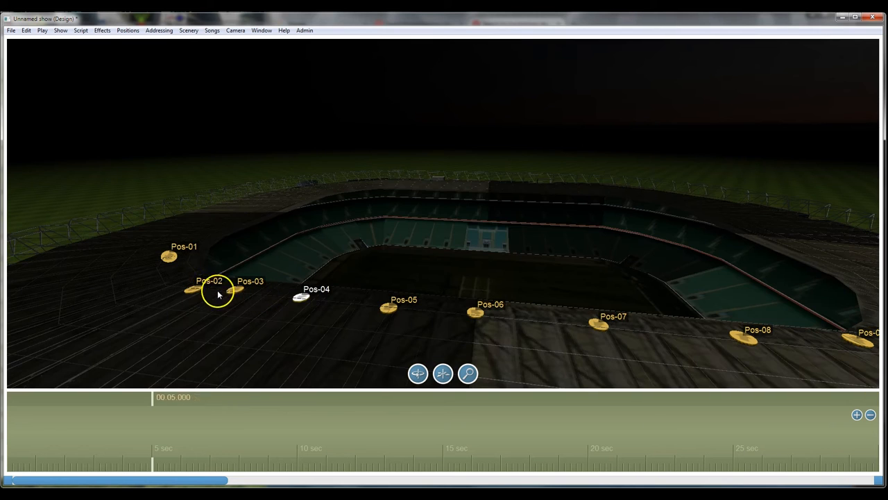
pyautogui.click(196, 290)
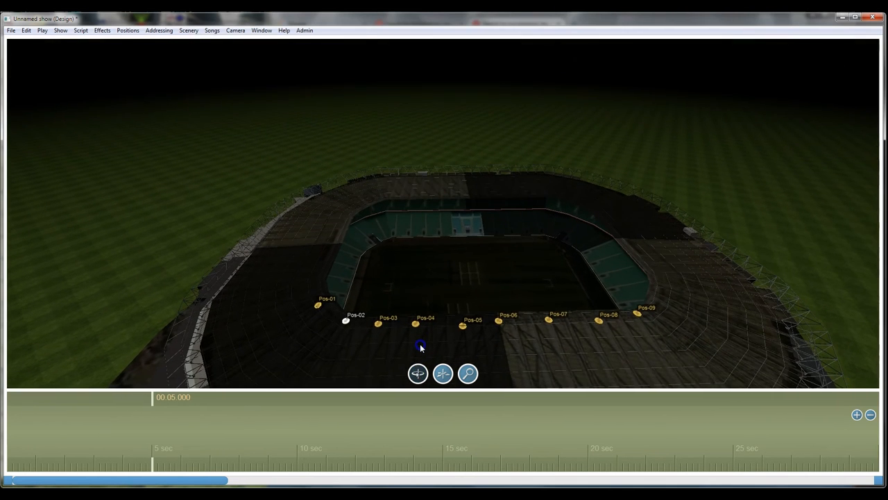
pyautogui.click(333, 305)
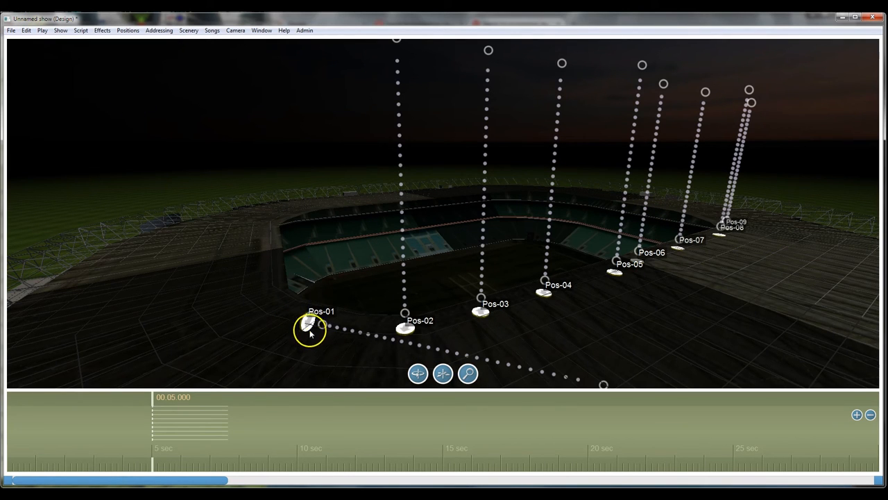
# Step: Tilt Pos-01's shot to rise straight up like the other roof positions
pyautogui.click(308, 328)
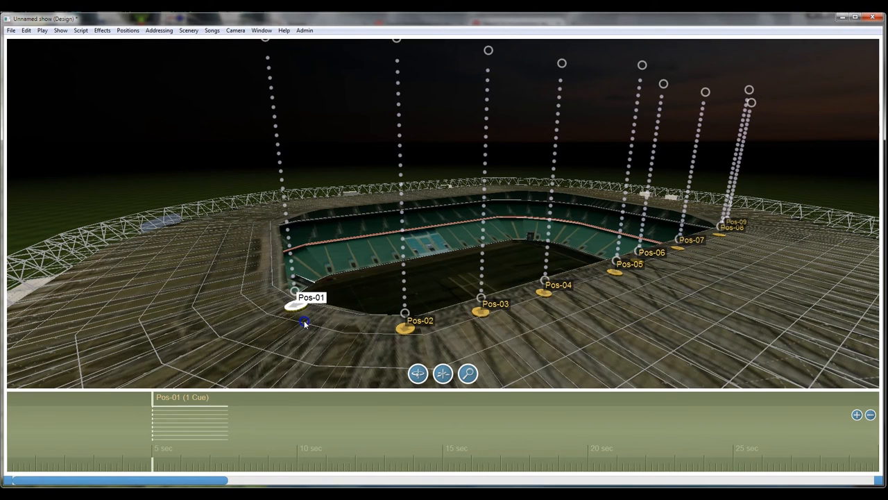
pyautogui.moveTo(303, 322); pyautogui.dragTo(335, 332)
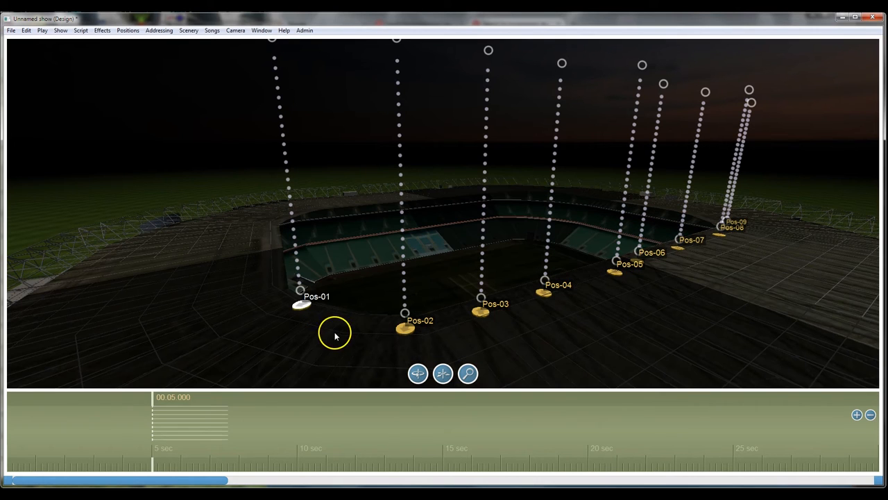
pyautogui.click(405, 328)
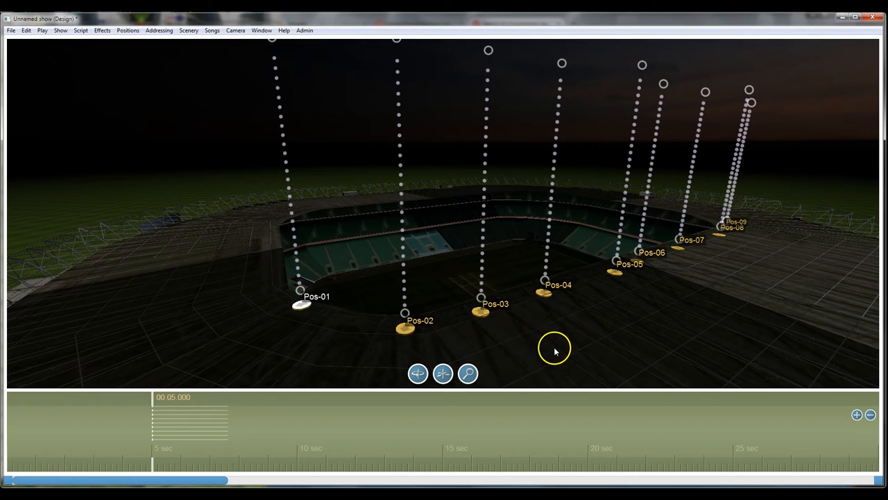
pyautogui.moveTo(656, 329)
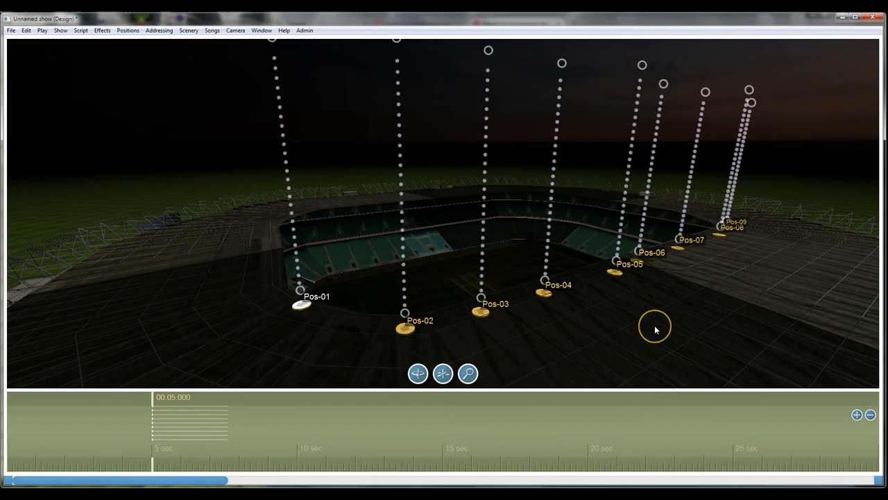
pyautogui.moveTo(545, 345)
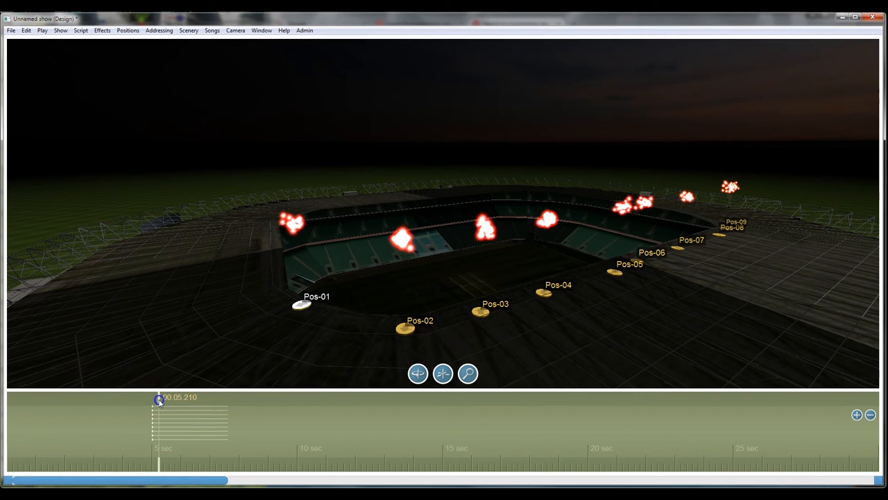
# Step: Scrub the playhead back past 5 seconds to replay the roof shell bursts
pyautogui.moveTo(159, 400); pyautogui.dragTo(166, 399)
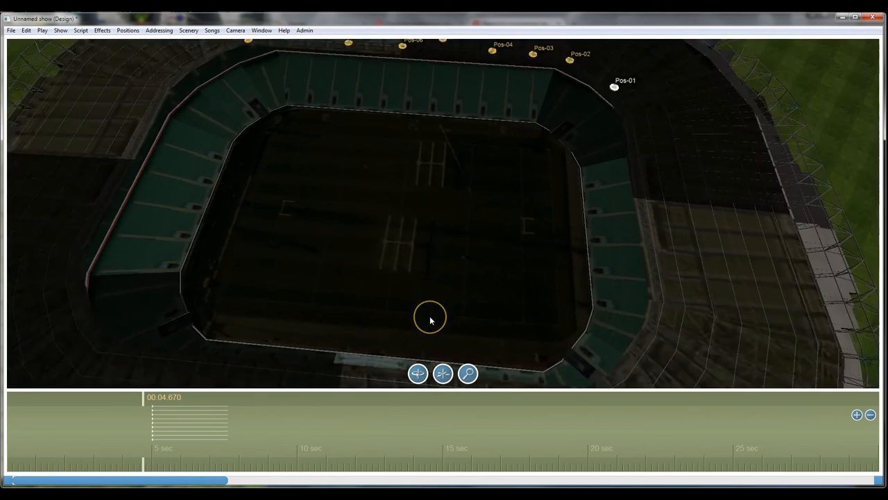
pyautogui.click(418, 374)
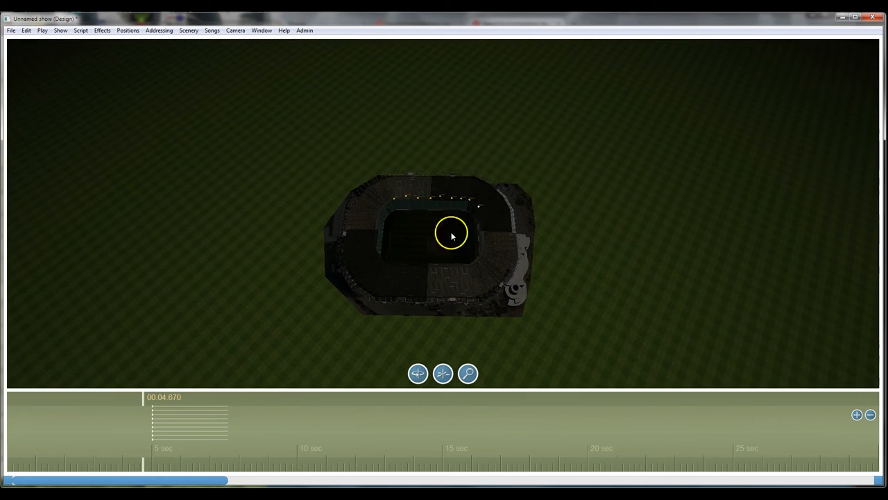
# Step: Set the ground to satellite imagery located by searching 'twickenham stadium'
pyautogui.click(188, 30)
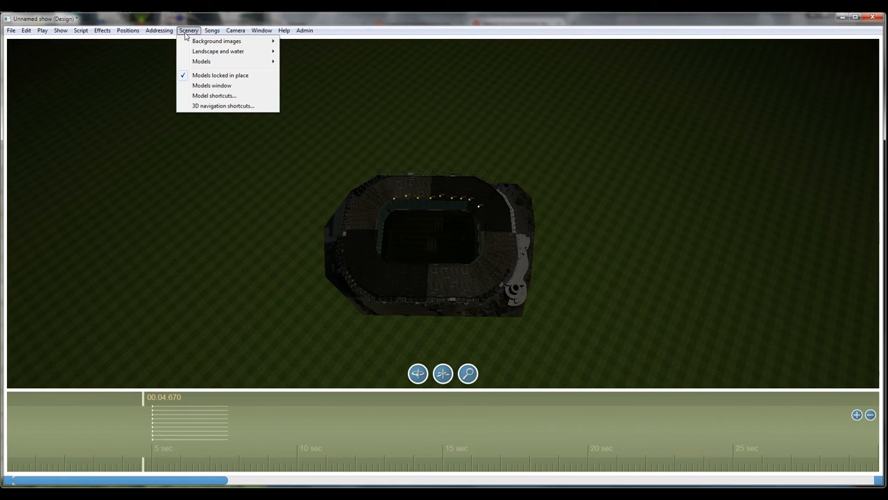
pyautogui.moveTo(216, 40)
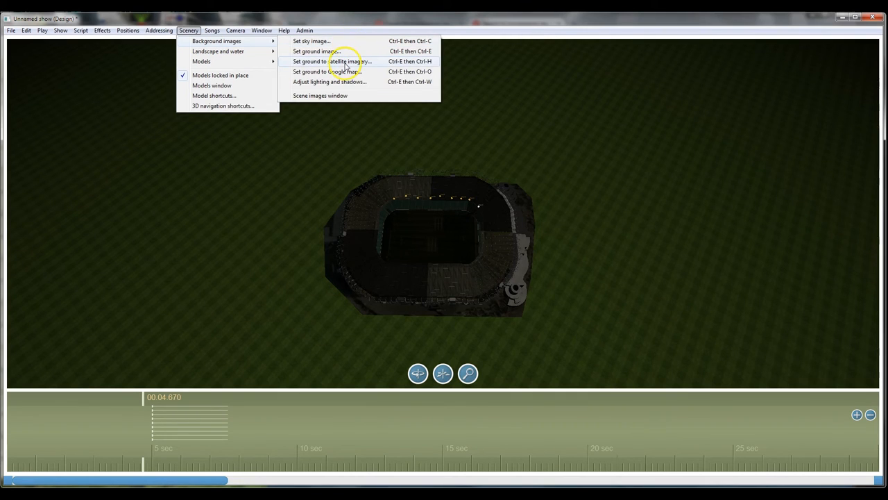
pyautogui.click(326, 71)
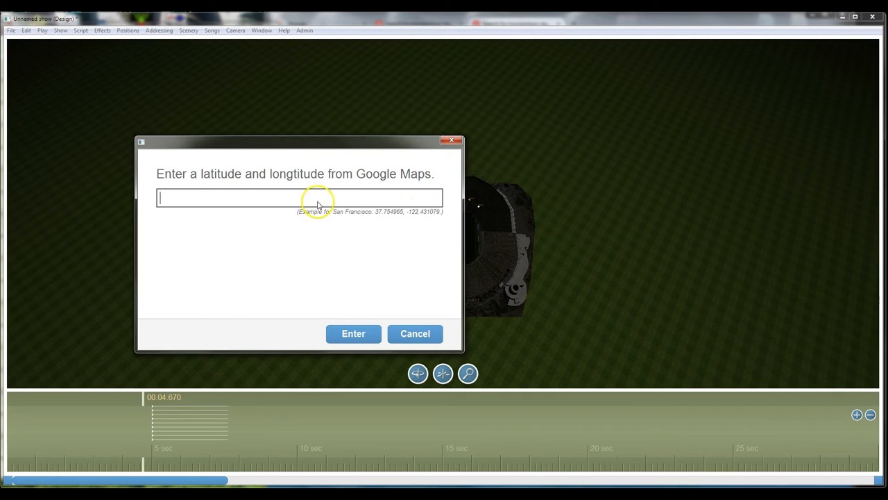
pyautogui.write('tw')
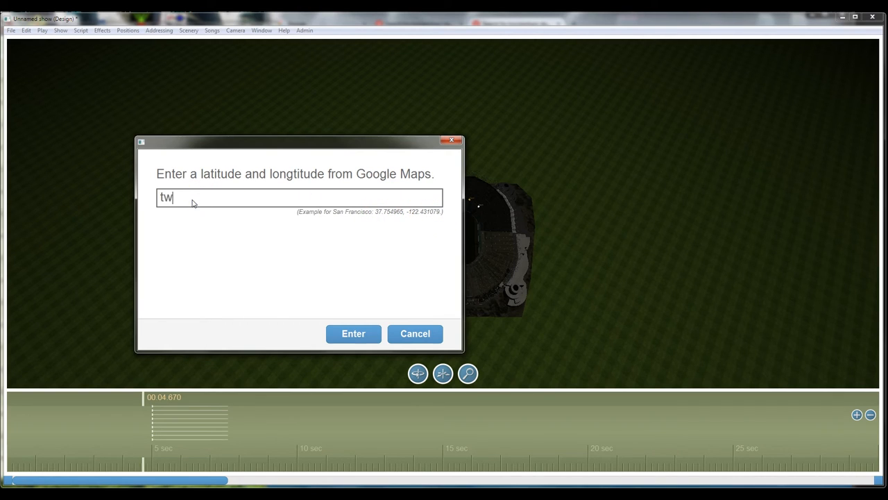
pyautogui.write('icn')
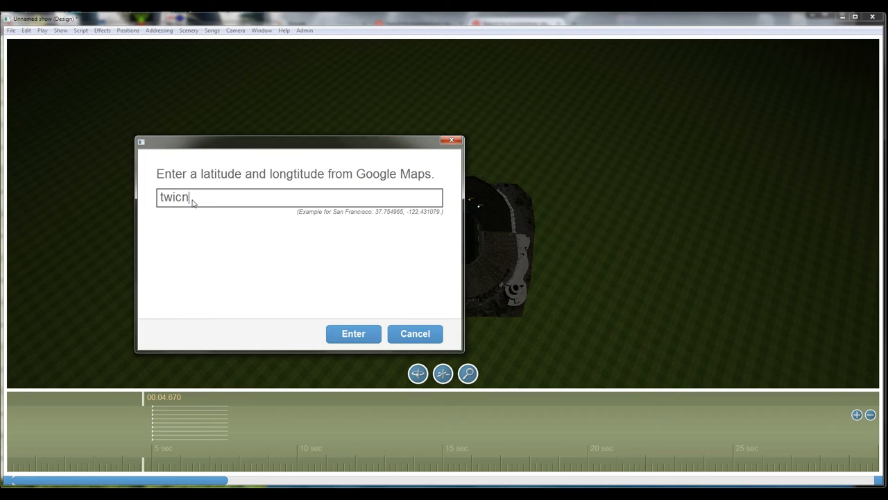
pyautogui.press('Backspace')
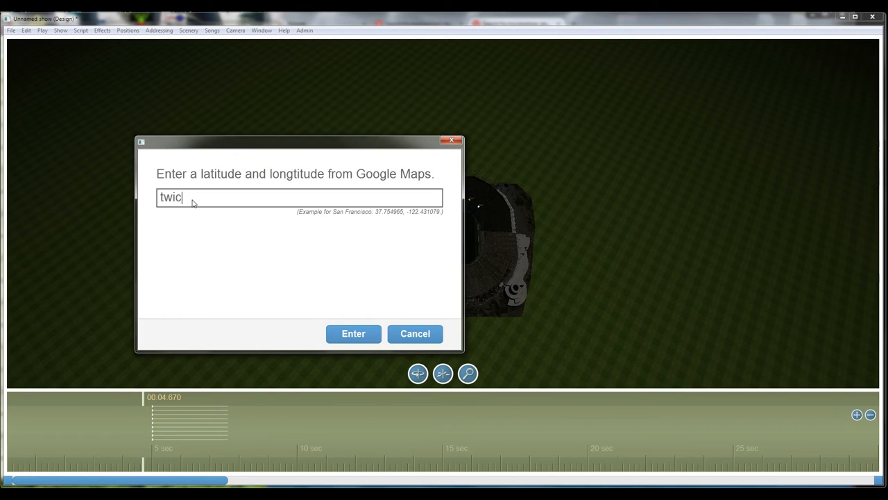
pyautogui.write('kenham')
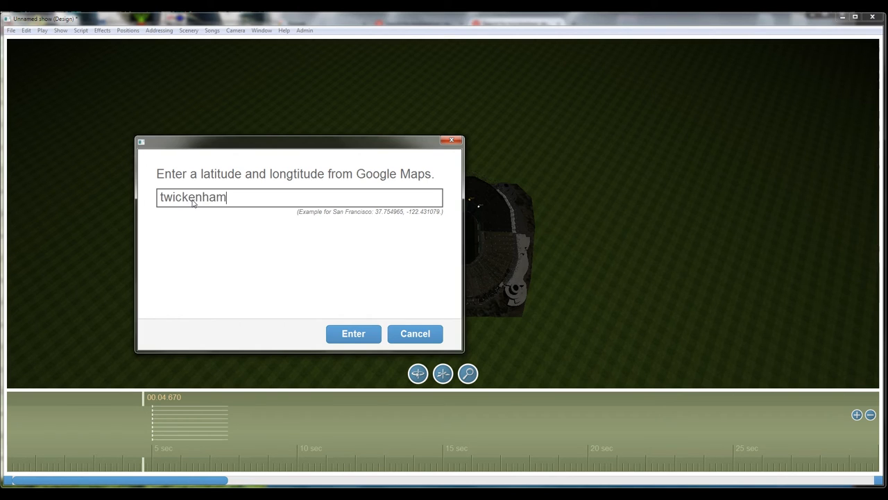
pyautogui.write('sta')
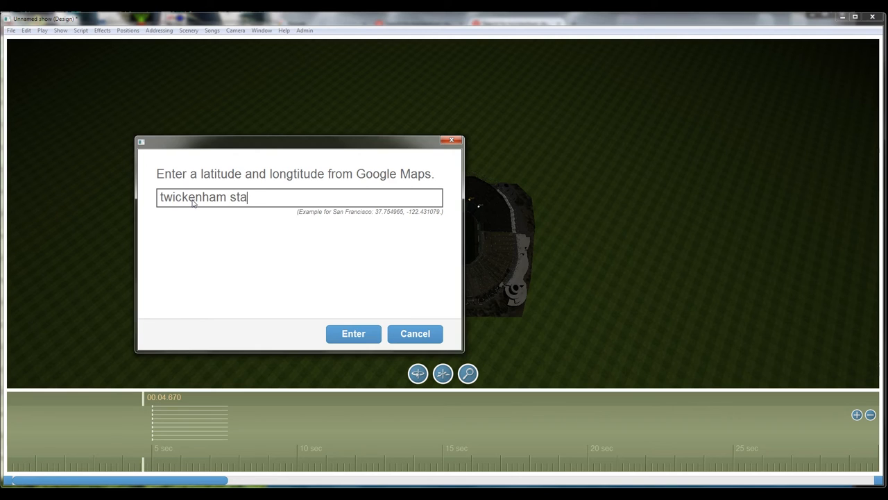
pyautogui.write('dium')
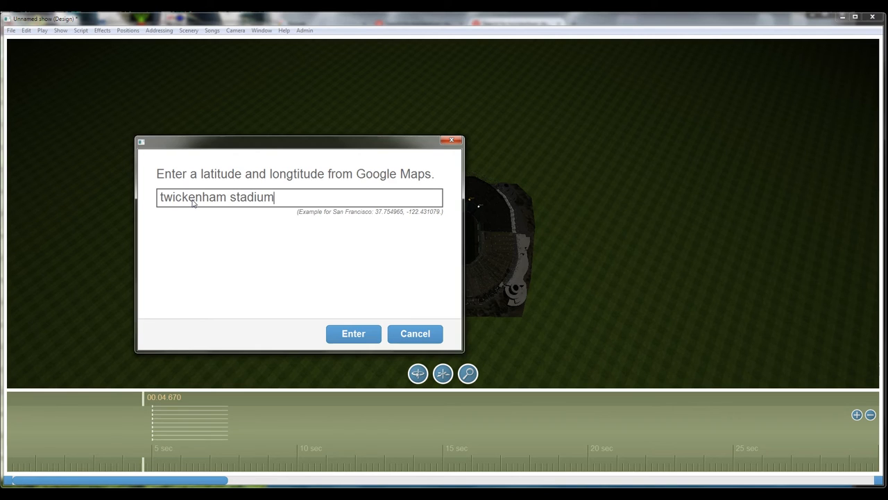
pyautogui.click(353, 333)
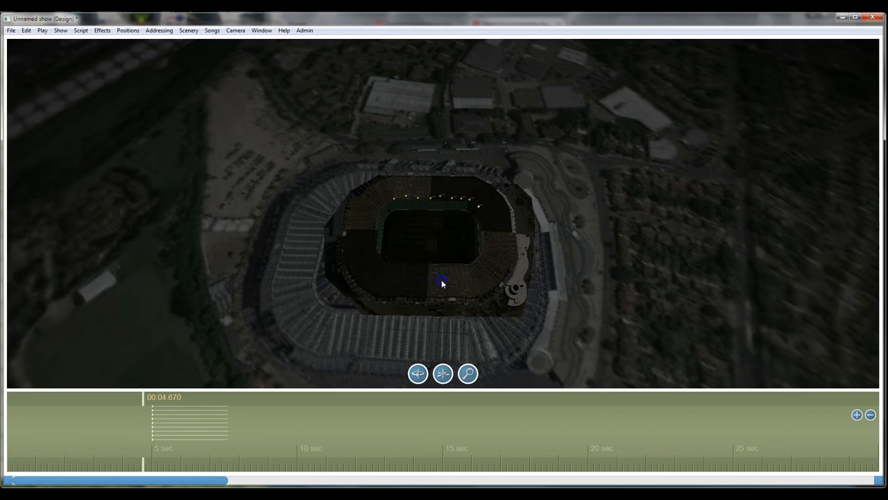
# Step: Unlock models, rotate the stadium to match the satellite image, then relock models
pyautogui.rightClick(442, 283)
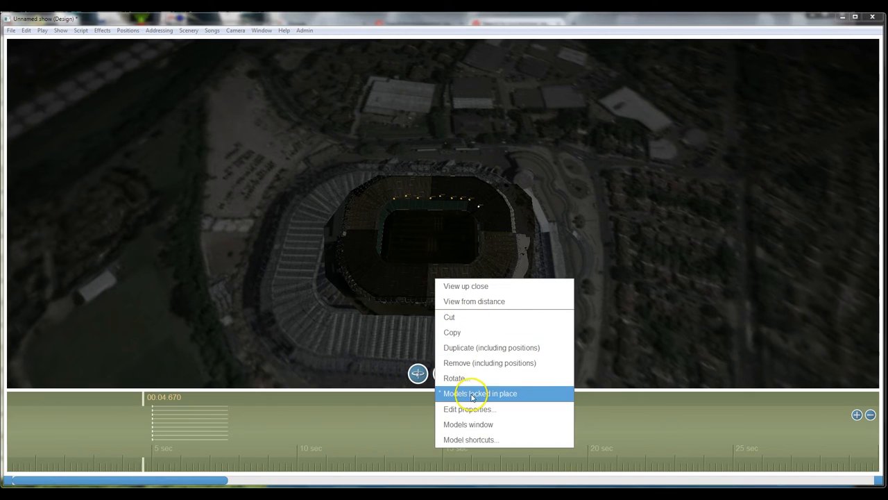
pyautogui.click(480, 393)
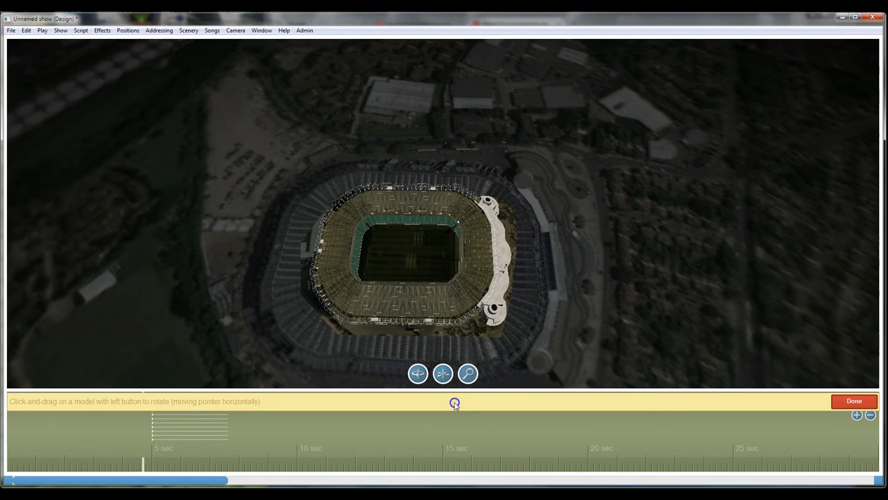
pyautogui.moveTo(454, 402); pyautogui.dragTo(432, 310)
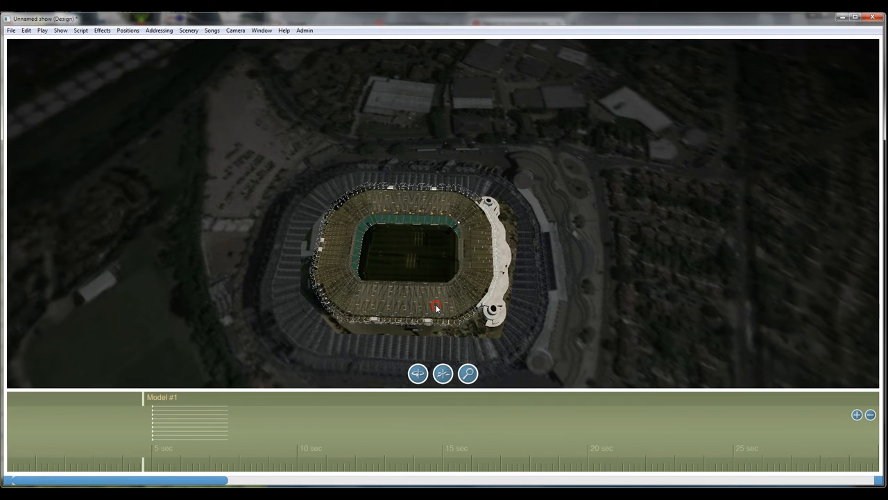
pyautogui.rightClick(436, 306)
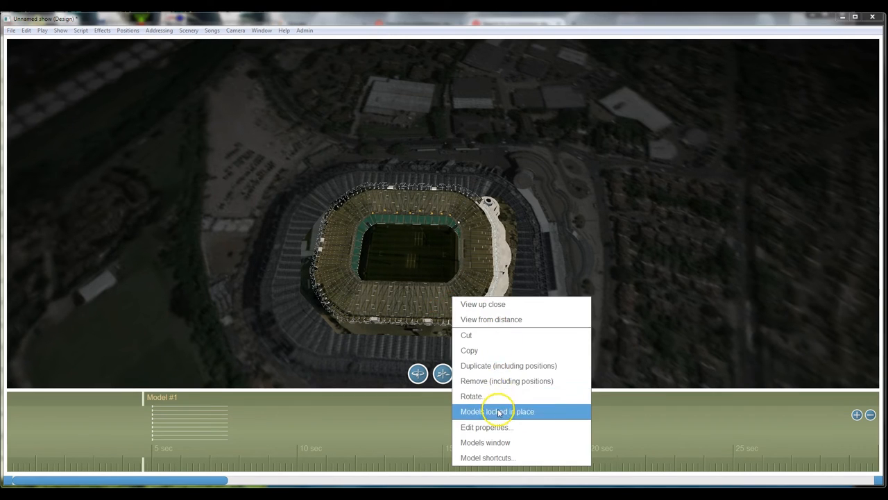
pyautogui.click(498, 411)
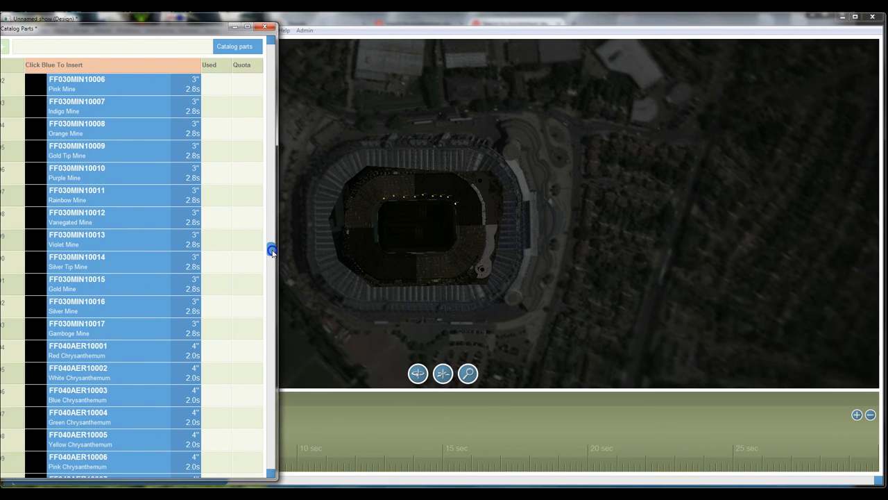
# Step: Scroll the Catalog Parts list and insert a blue chrysanthemum shell
pyautogui.scroll(-3)
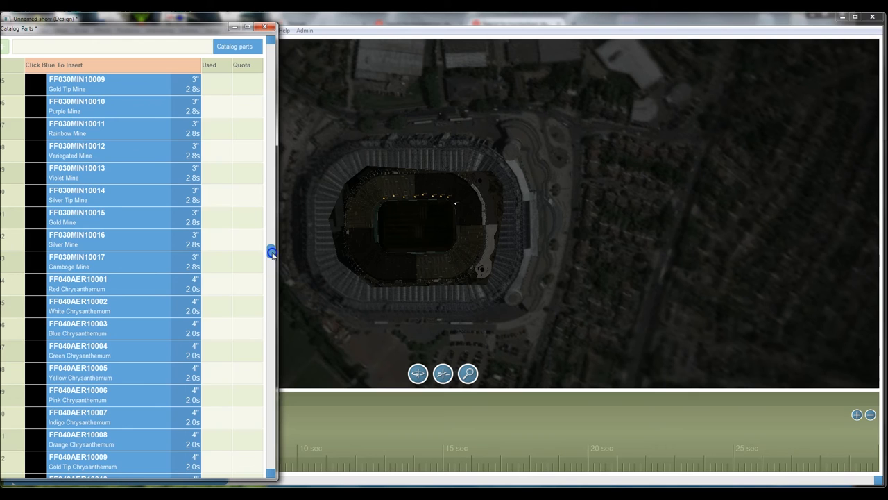
pyautogui.click(266, 27)
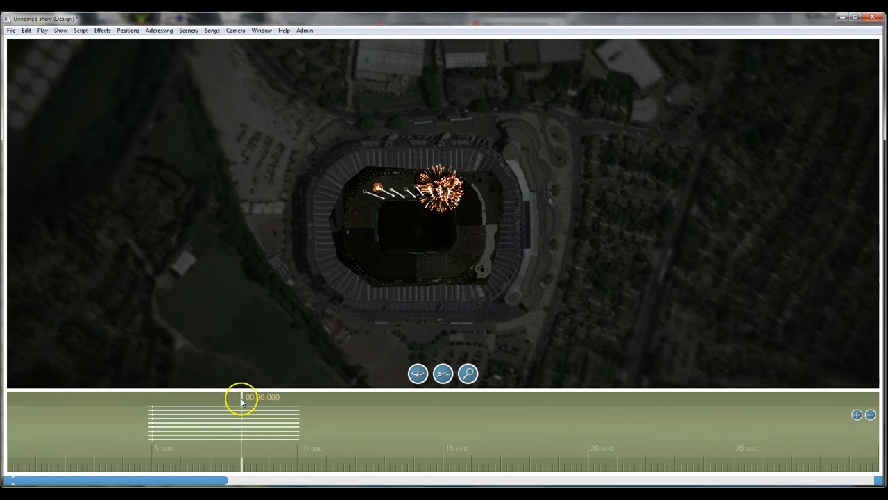
# Step: Scrub the timeline from about 7.7 seconds to preview shells rising and the later burst wave spreading
pyautogui.moveTo(243, 399); pyautogui.dragTo(229, 402)
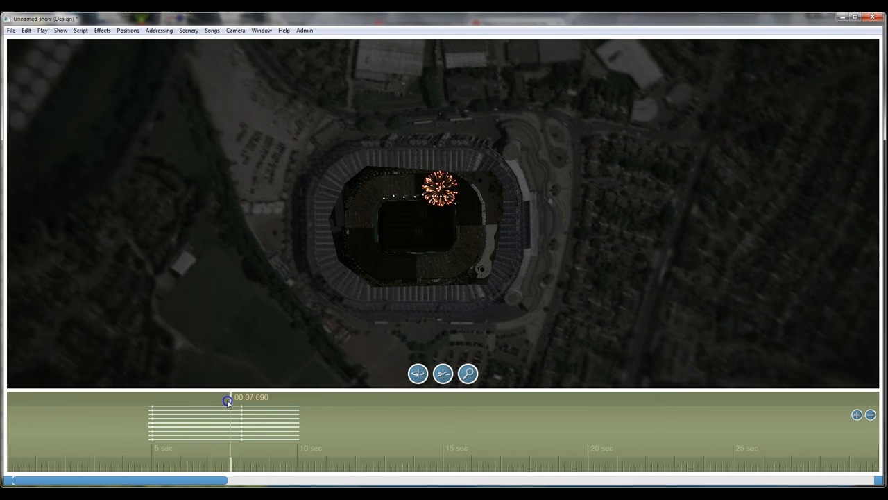
pyautogui.moveTo(228, 402); pyautogui.dragTo(269, 403)
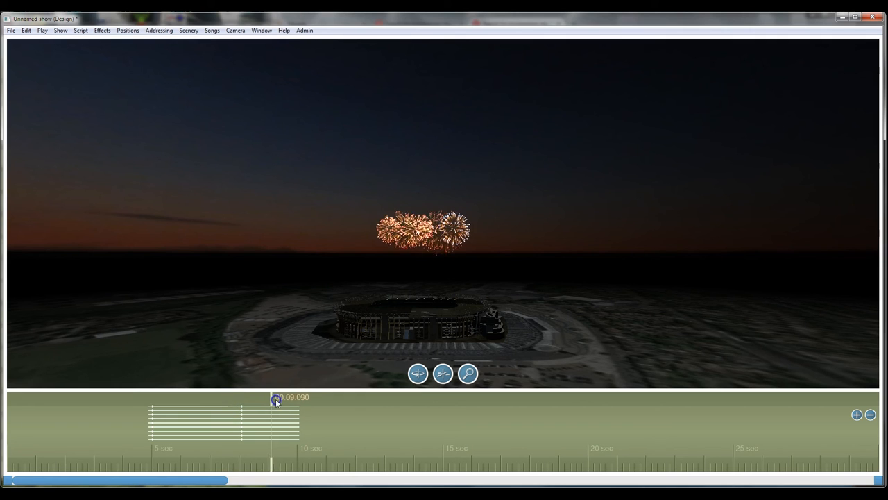
pyautogui.moveTo(274, 398); pyautogui.dragTo(315, 398)
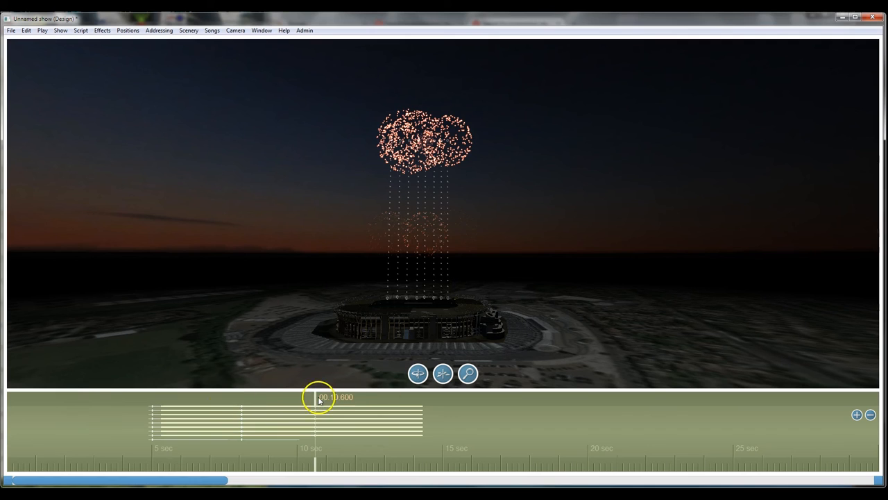
pyautogui.moveTo(315, 396); pyautogui.dragTo(269, 397)
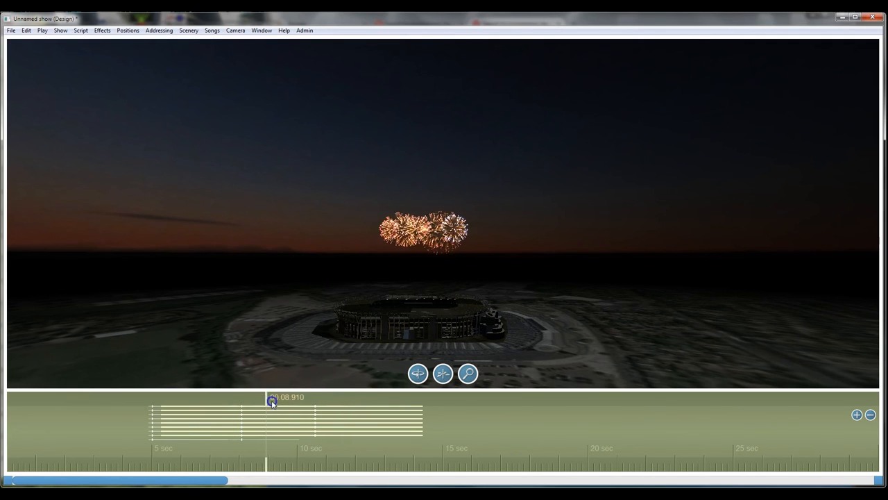
pyautogui.moveTo(269, 405); pyautogui.dragTo(347, 404)
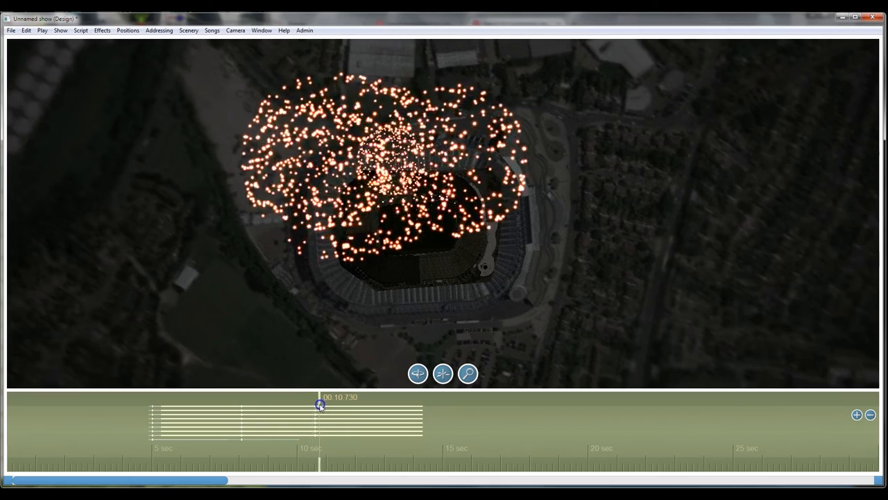
pyautogui.moveTo(320, 405); pyautogui.dragTo(365, 409)
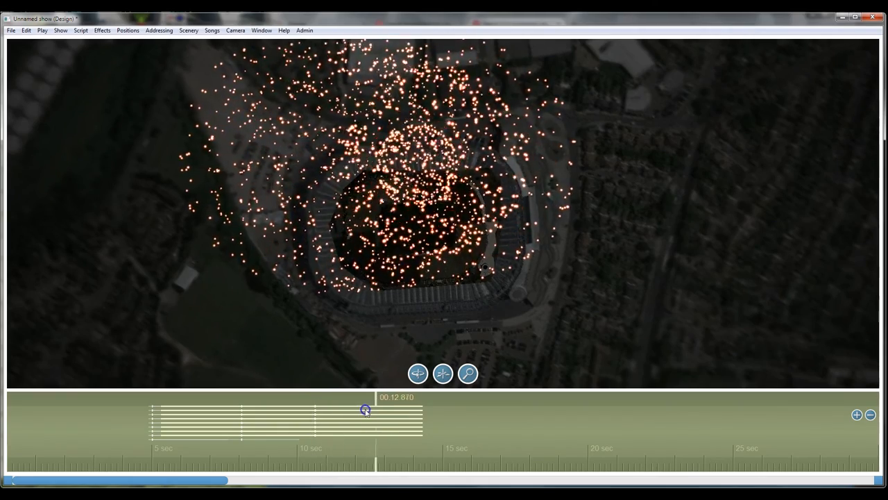